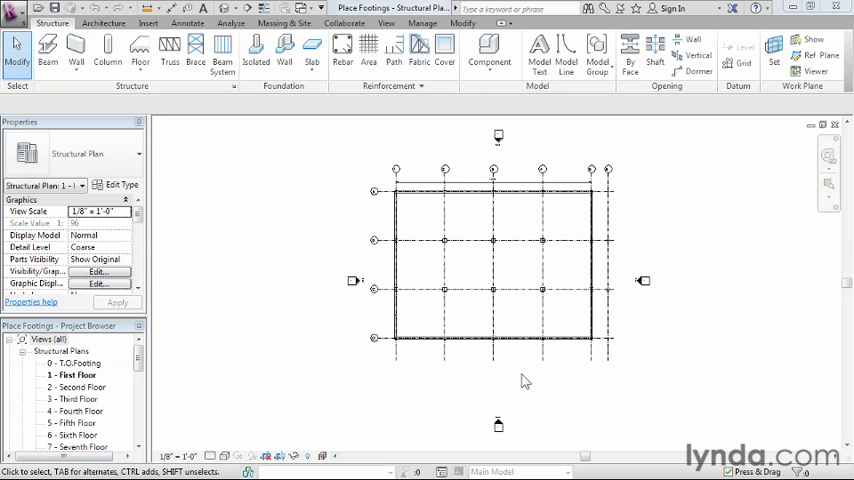
mouse_move(261, 133)
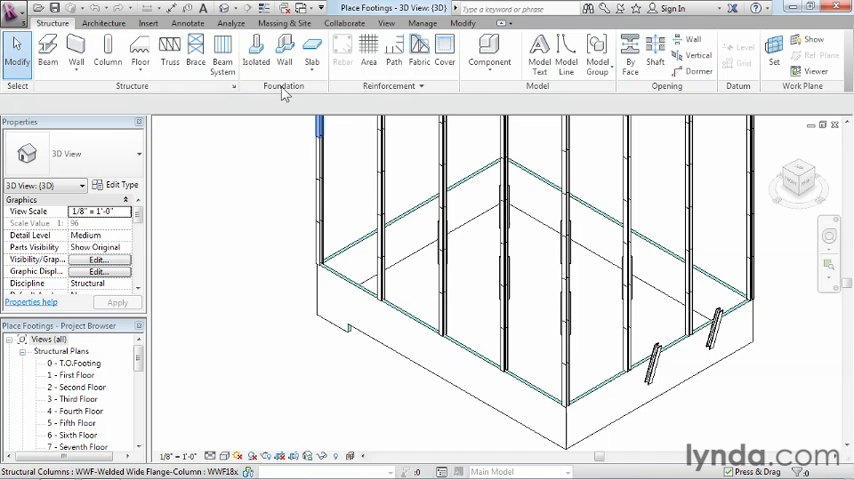
mouse_move(285, 47)
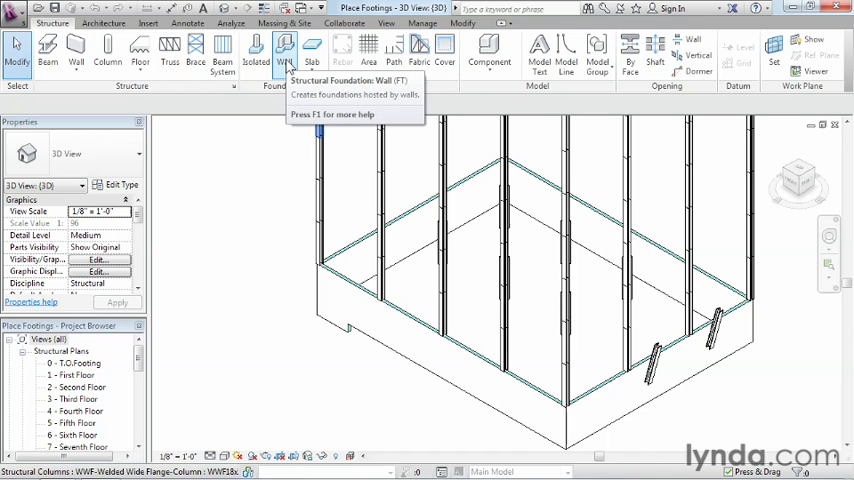
Start wall foundation placement with the Bearing Footing 42" x 24" type selected.
click(285, 50)
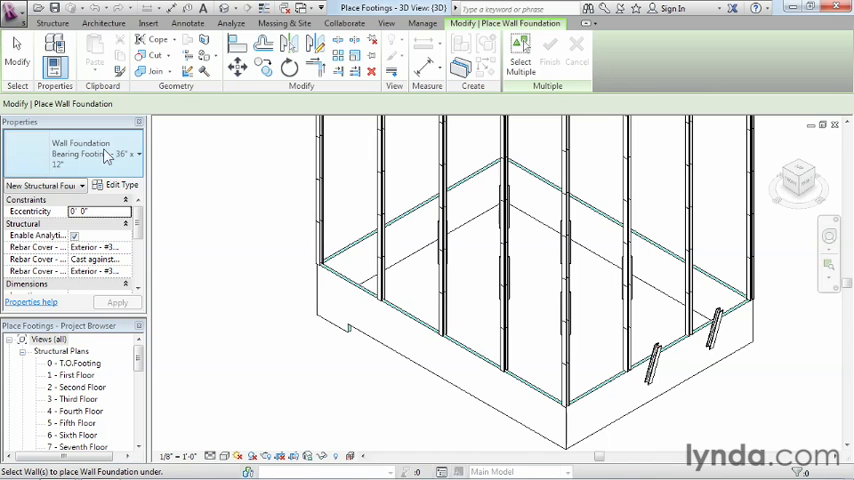
mouse_move(122, 165)
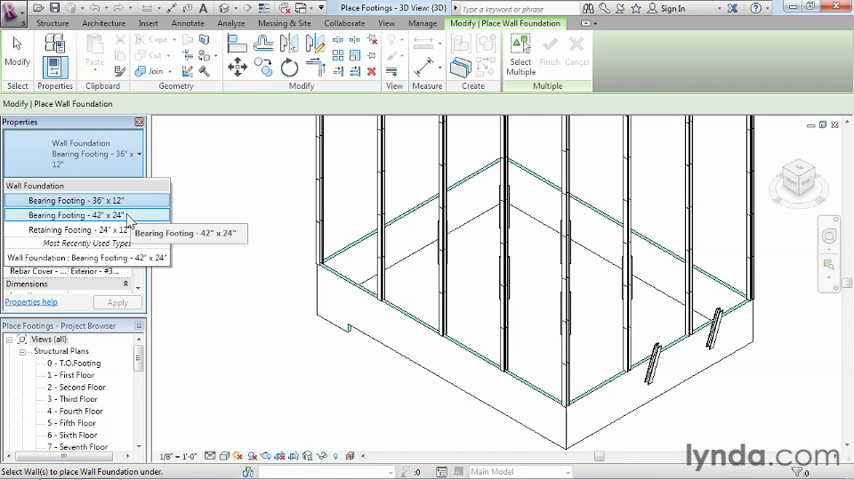
click(85, 215)
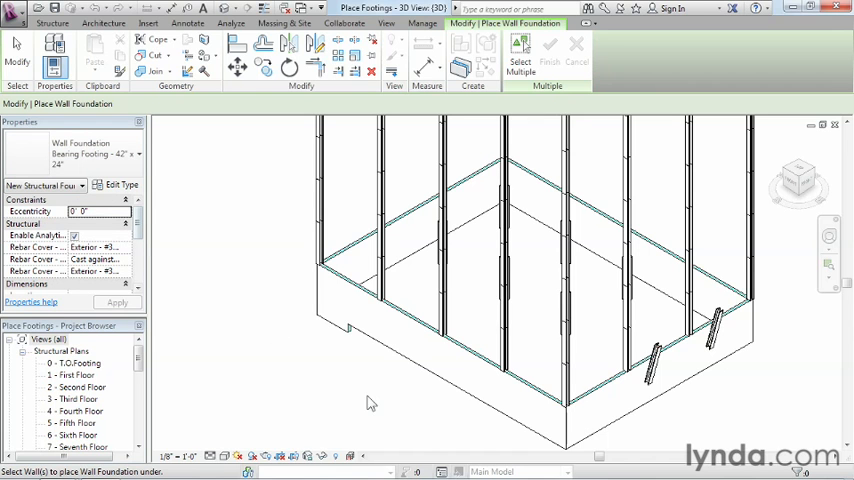
mouse_move(395, 372)
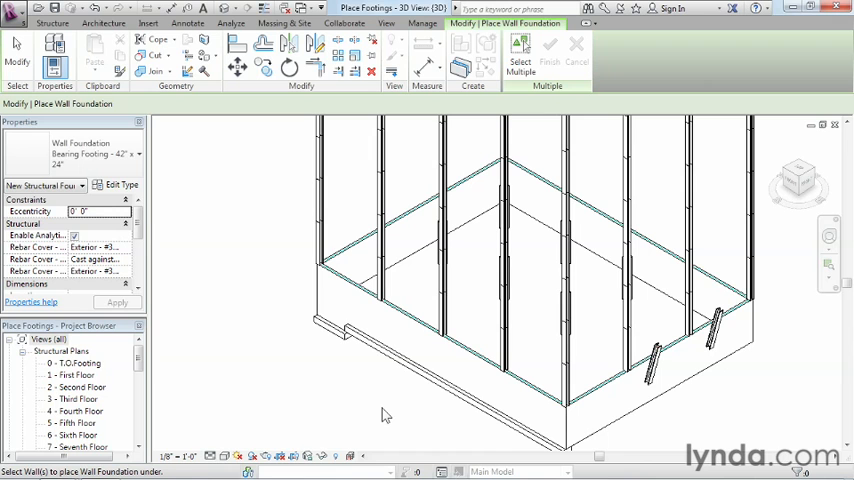
mouse_move(635, 420)
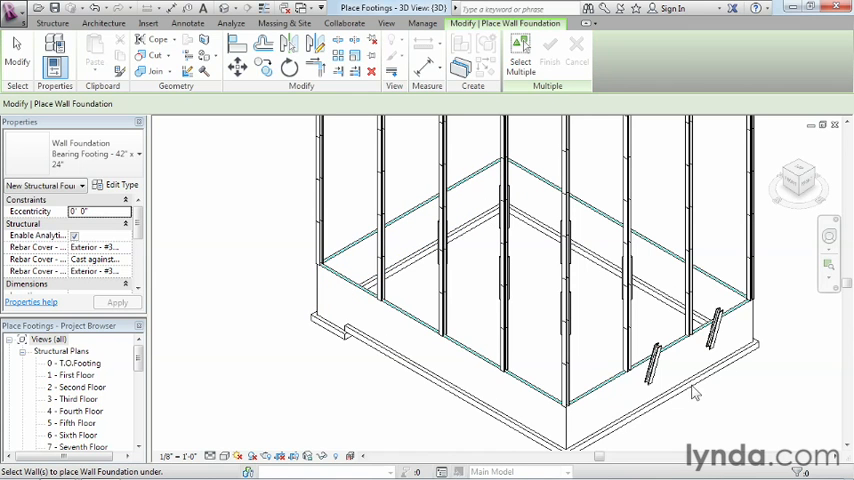
mouse_move(490, 418)
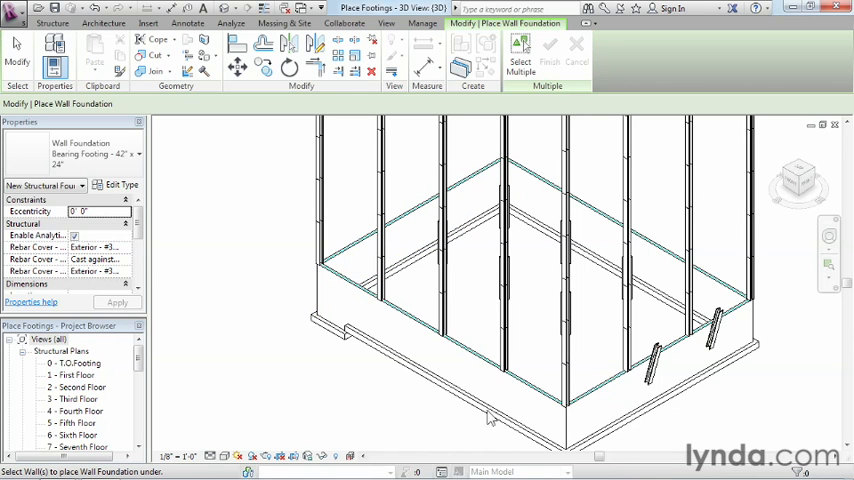